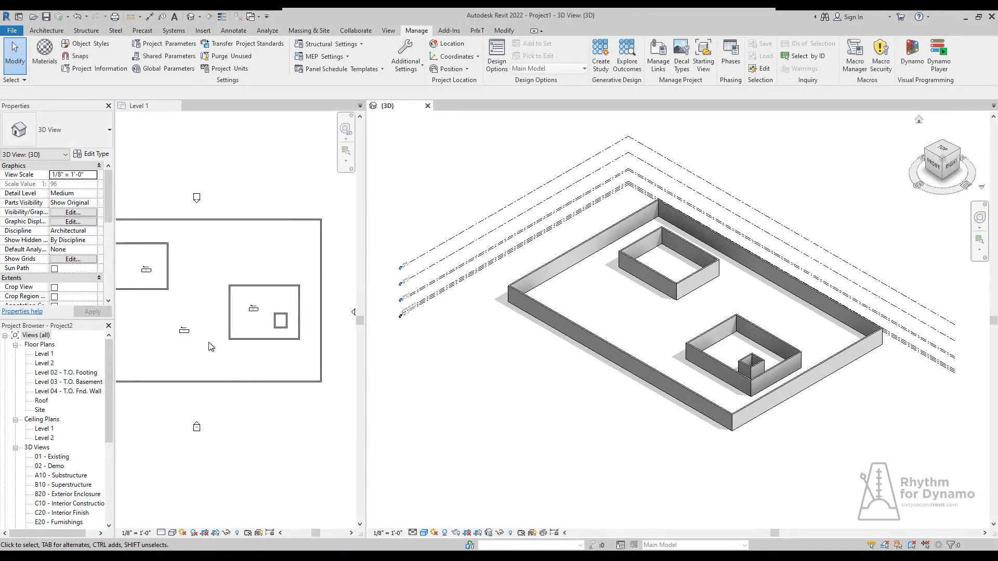
# - Make the 3D view active with no room selected and launch Dynamo
pyautogui.click(254, 327)
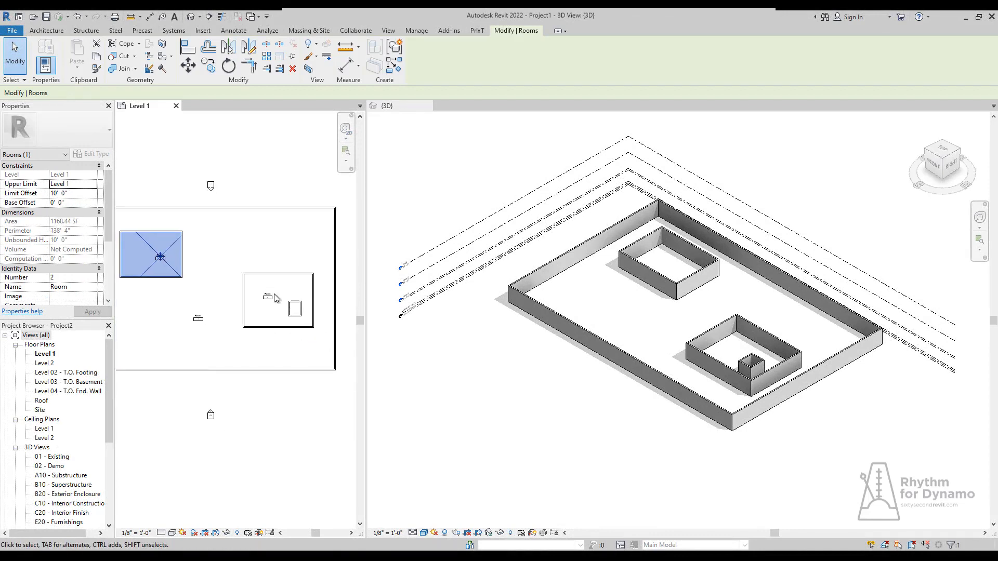
pyautogui.click(415, 31)
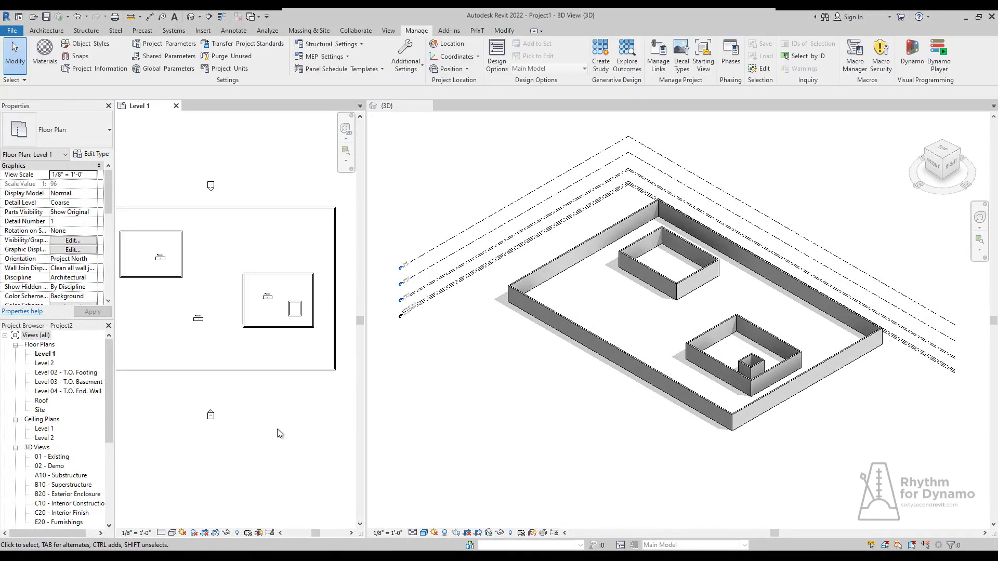
pyautogui.click(687, 256)
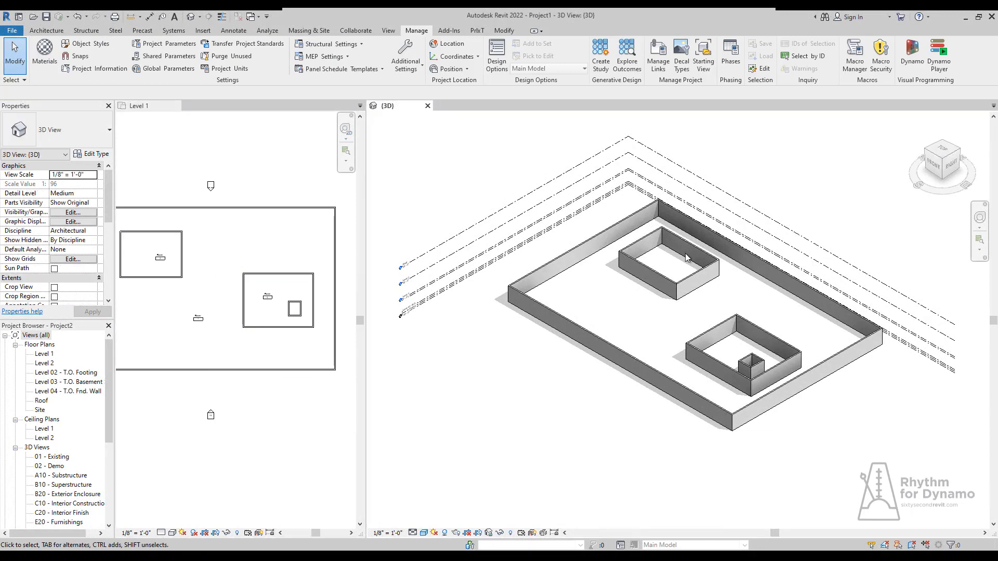
pyautogui.moveTo(912, 54)
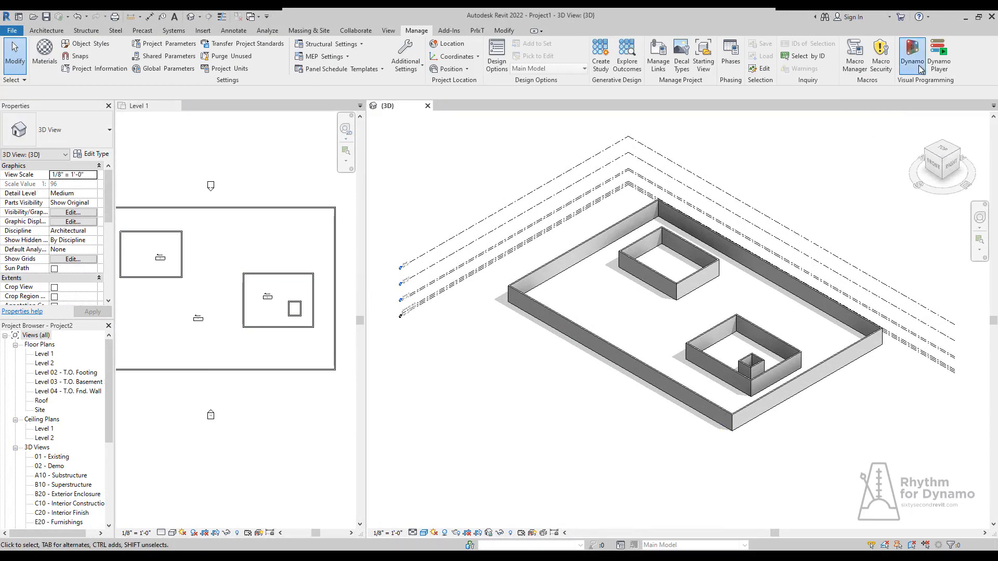
pyautogui.click(911, 54)
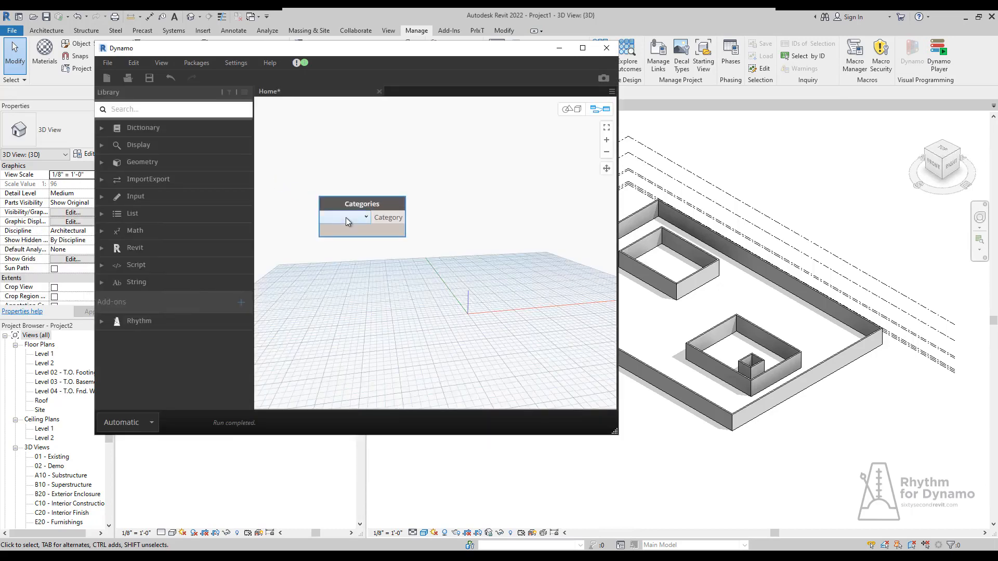
# - Collect all Rooms with All Elements of Category and feed them into Room.FinishBoundary
pyautogui.click(344, 217)
pyautogui.write('all element')
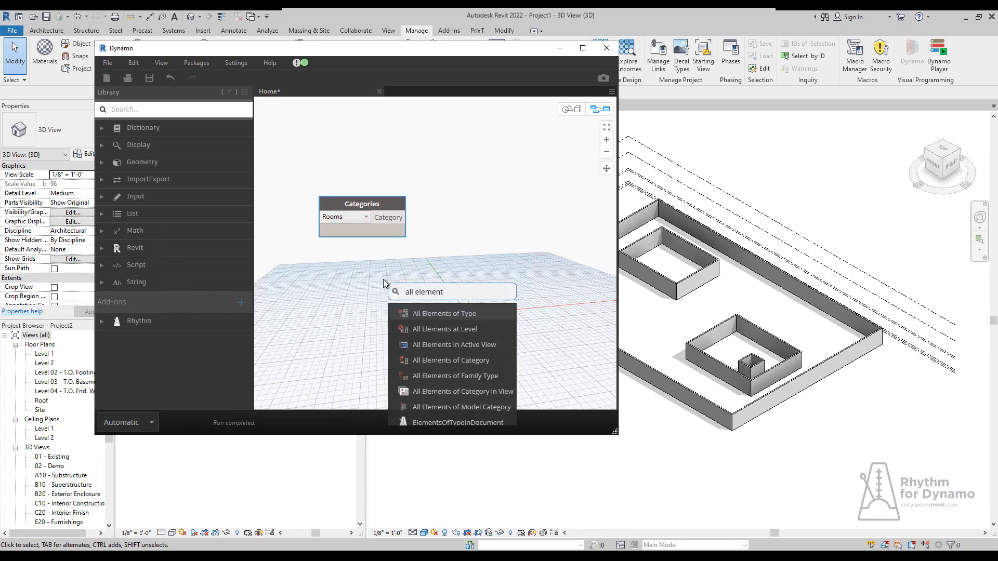
pyautogui.click(454, 360)
pyautogui.write('fini')
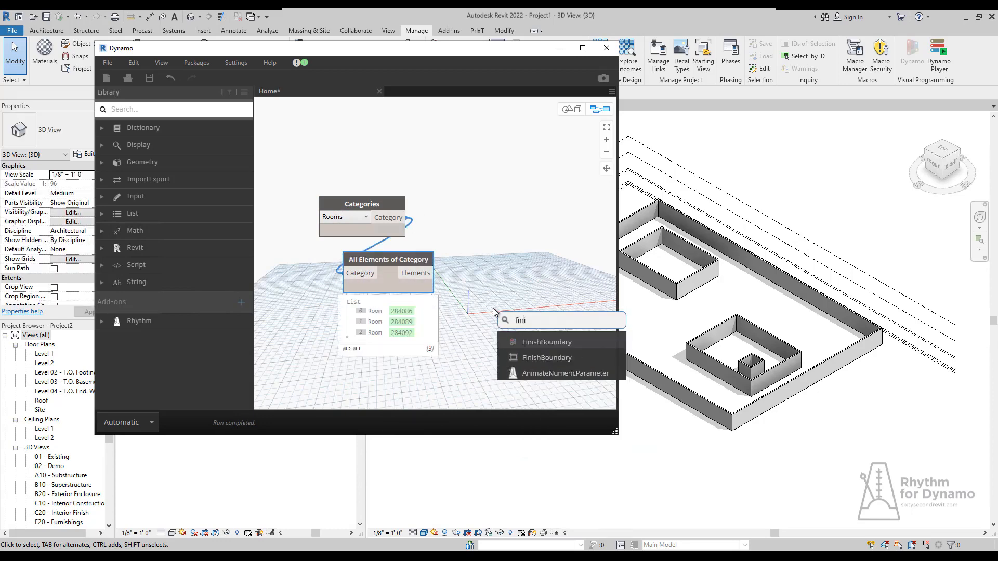
pyautogui.click(546, 342)
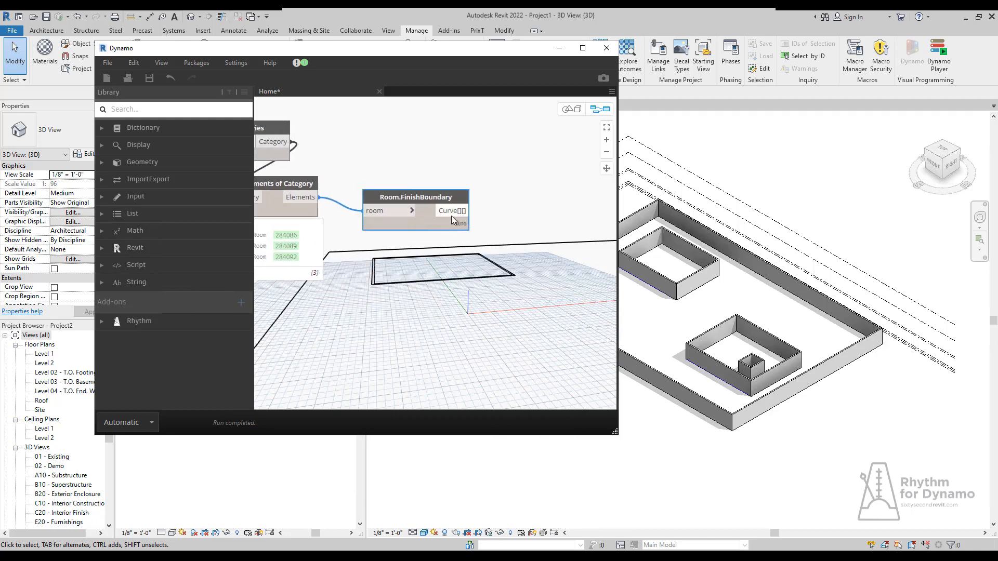
pyautogui.click(449, 211)
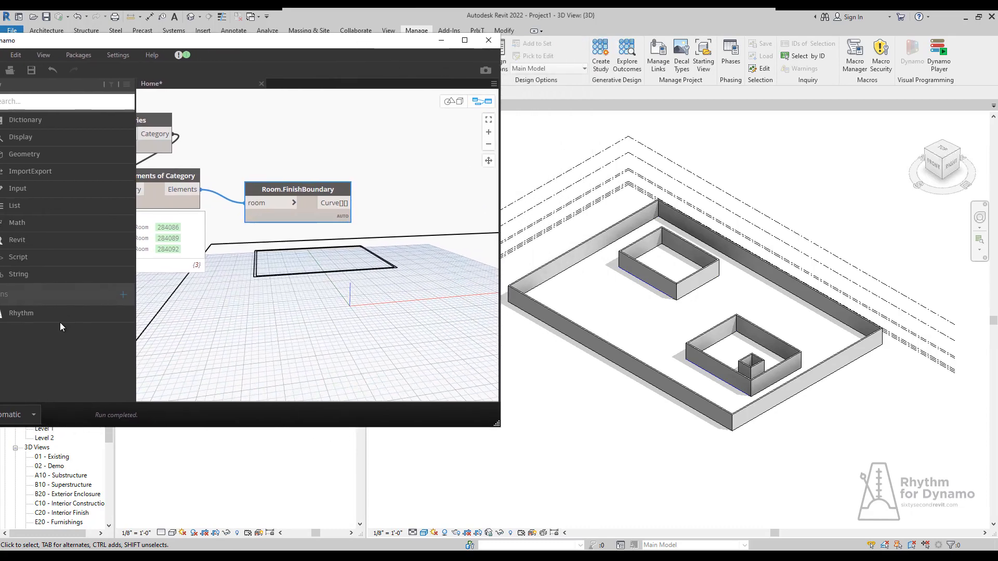
# - Add Rhythm Floor.ByCurveLoops and DefaultFloorType nodes plus a Levels node set to Level 1
pyautogui.click(21, 312)
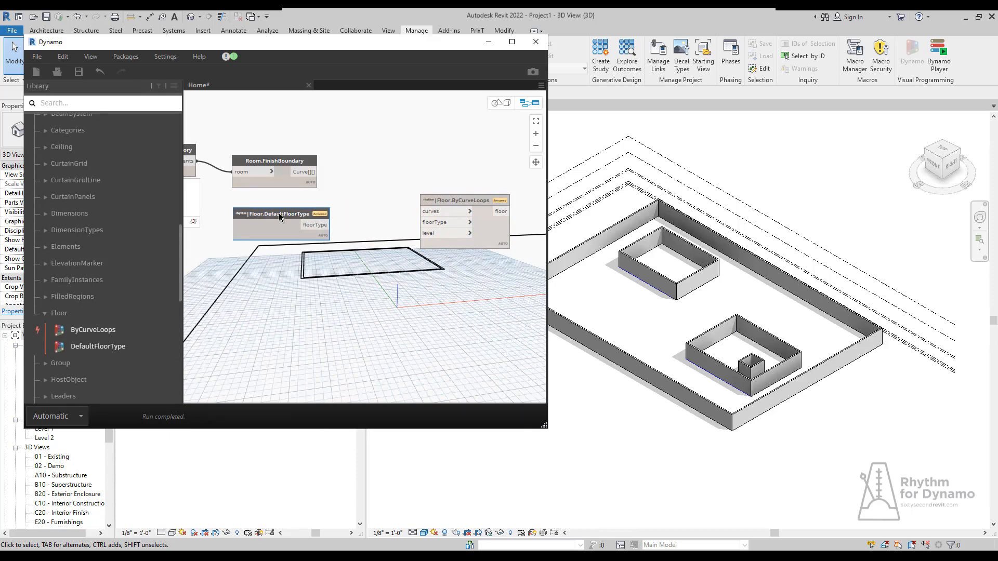
pyautogui.write('leve')
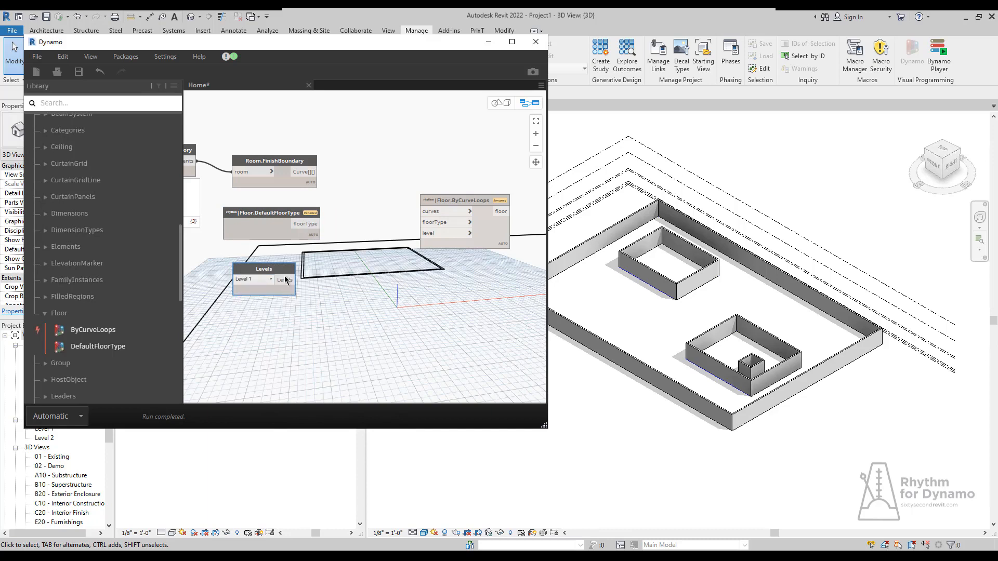
pyautogui.moveTo(446, 223)
pyautogui.write('c')
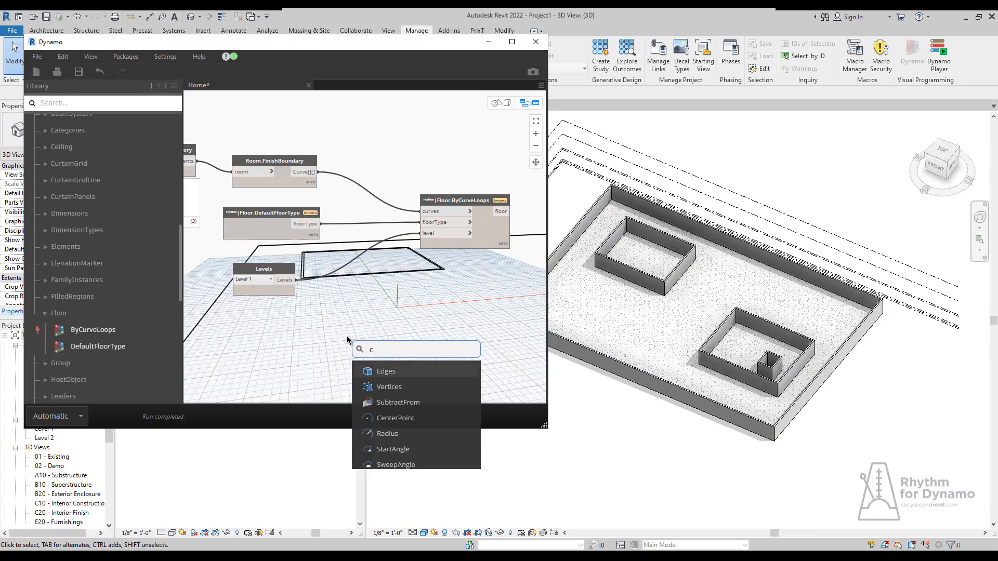
# - Add Rhythm Ceiling.ByCurveLoops and DefaultCeilingType nodes with a Levels node set to Level 2
pyautogui.click(61, 147)
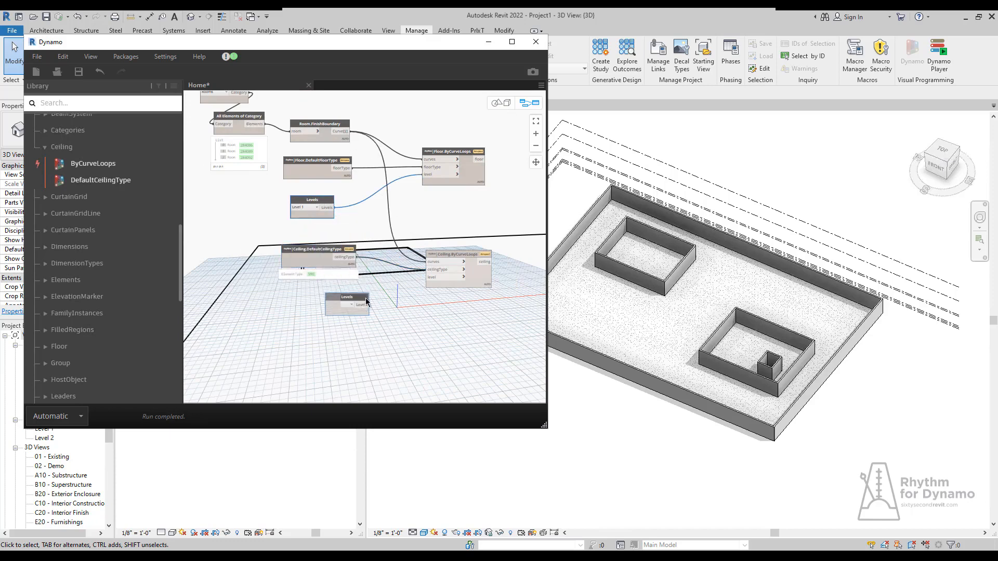
pyautogui.click(341, 303)
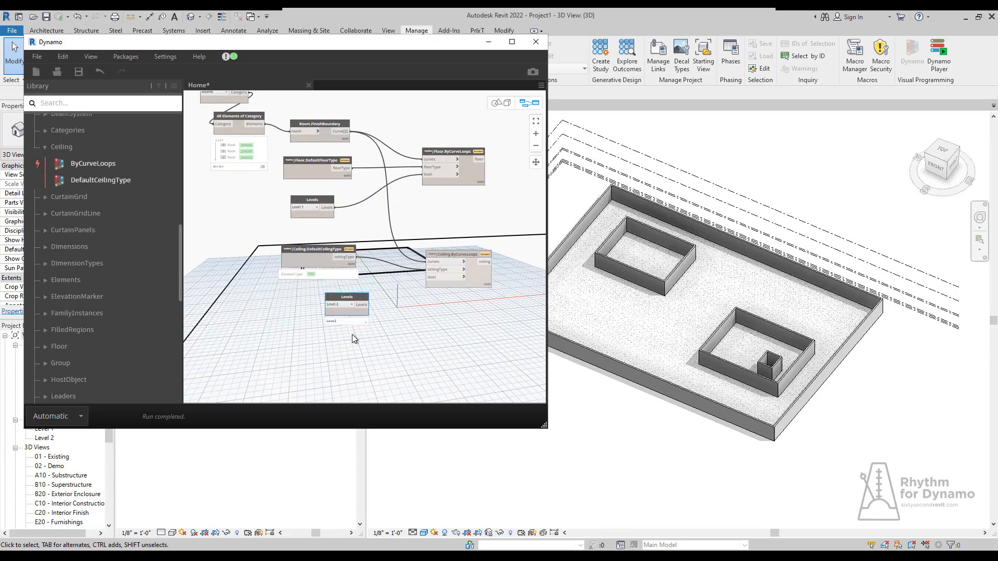